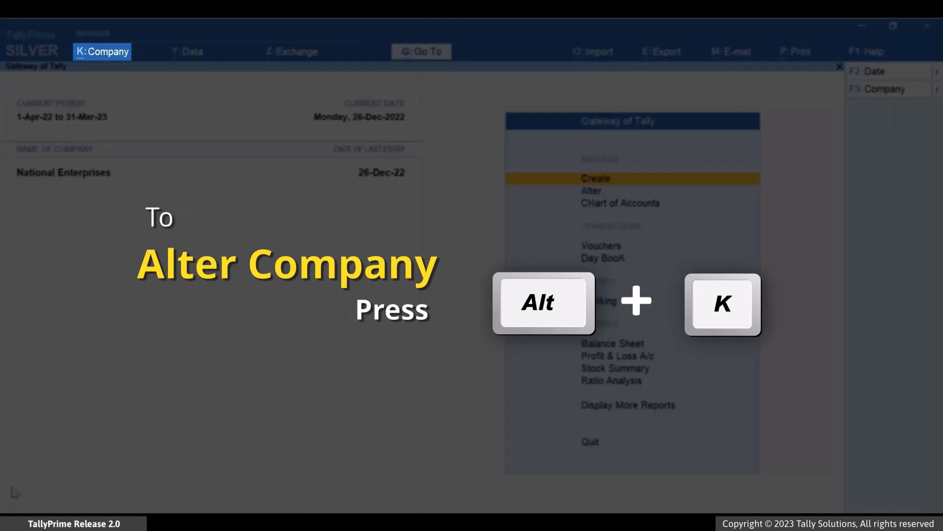
- Open National Enterprises for alteration and enable Control User Access via F12
key(alt+k)
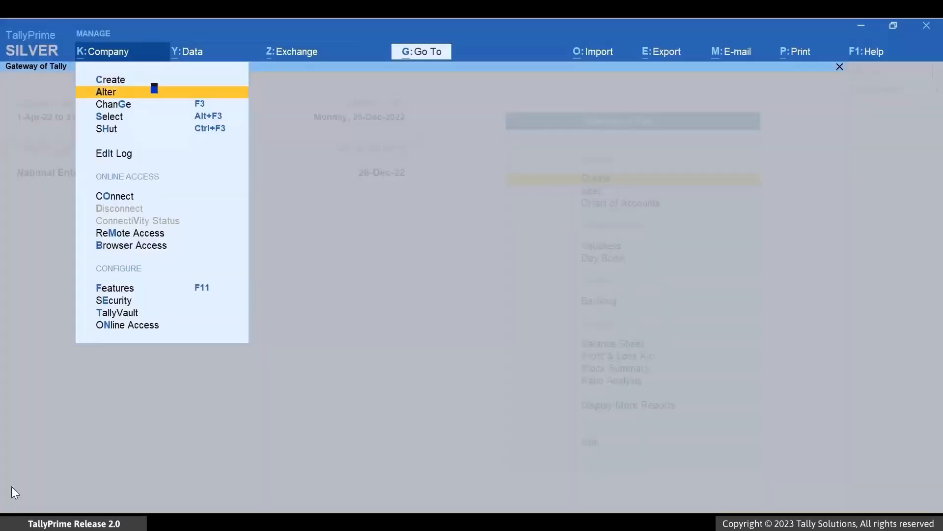
click(106, 91)
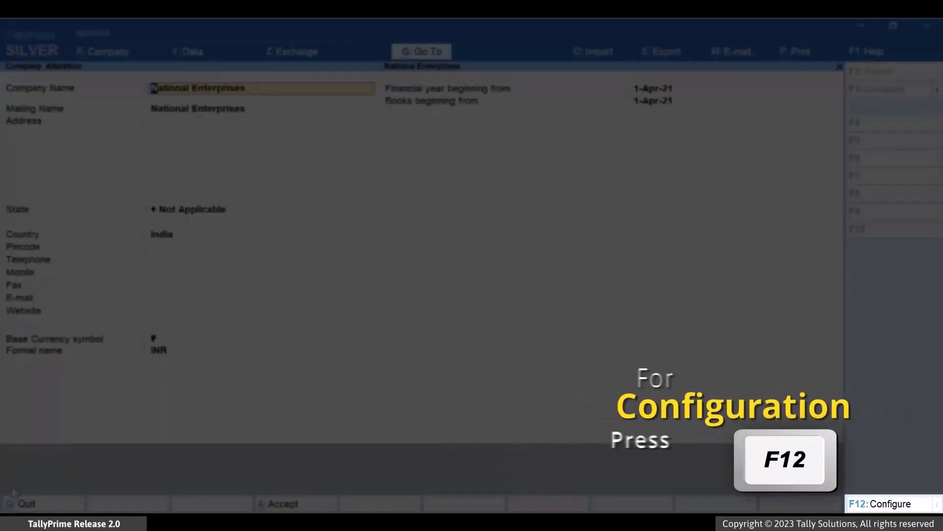
key(f12)
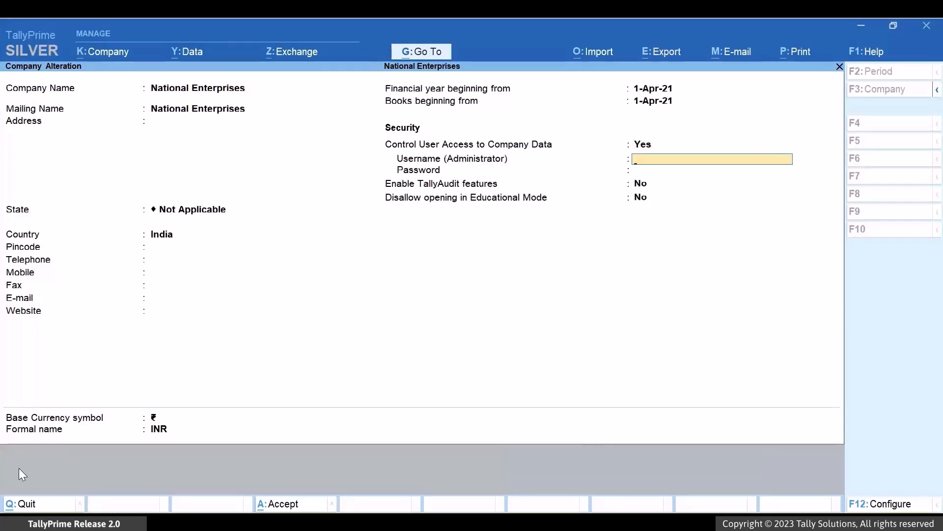
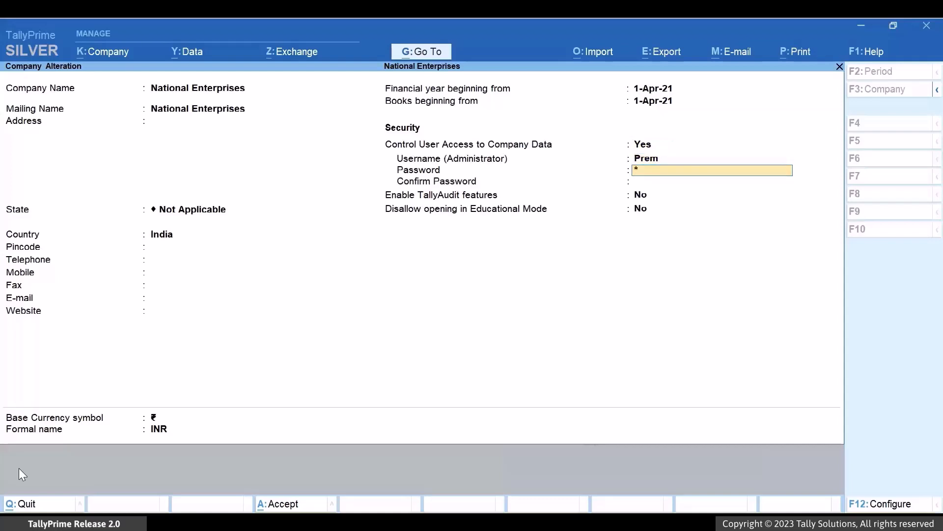
- Set administrator Prem with a confirmed password and dismiss the warning
key(enter)
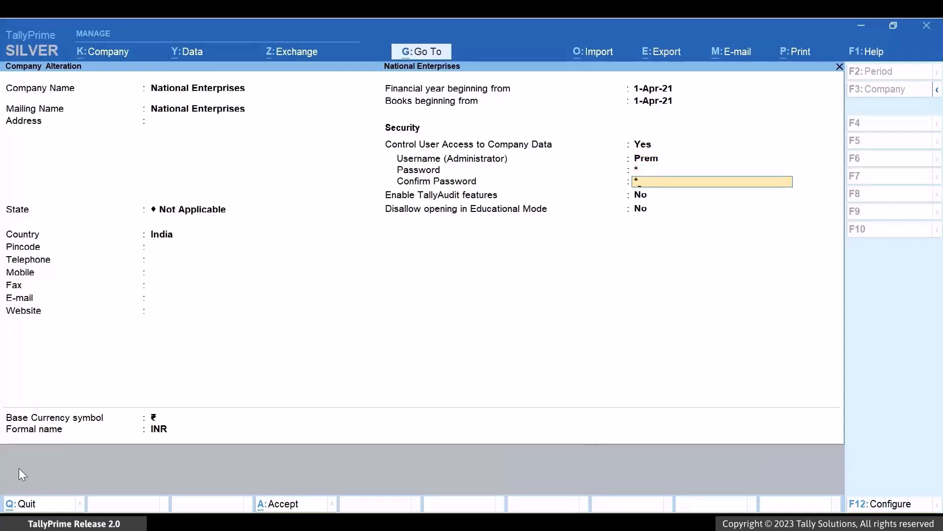
key(enter)
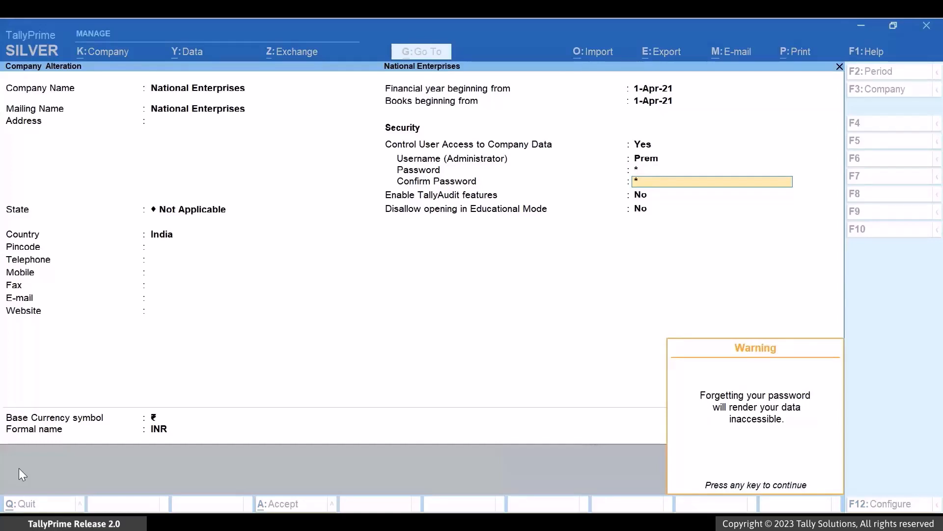
key(enter)
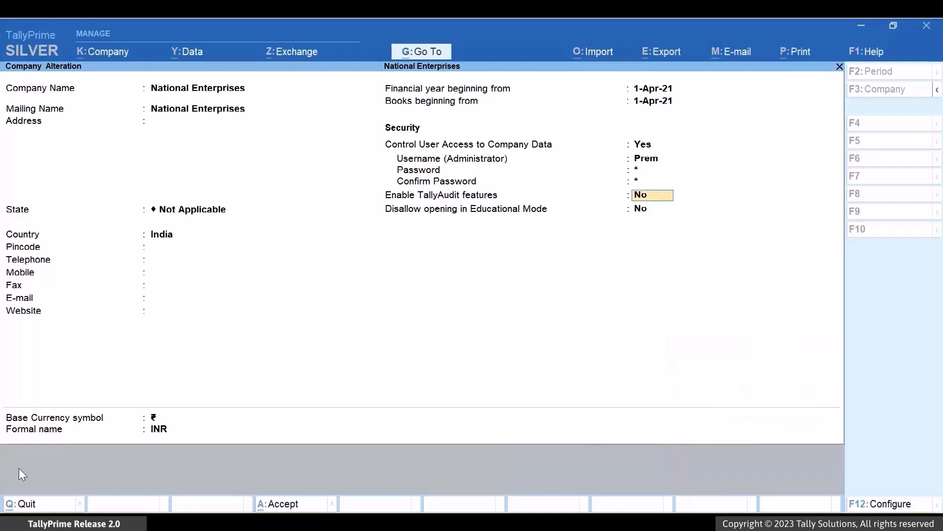
- Keep TallyAudit off, disallow Educational Mode opening, and save the company
key(enter)
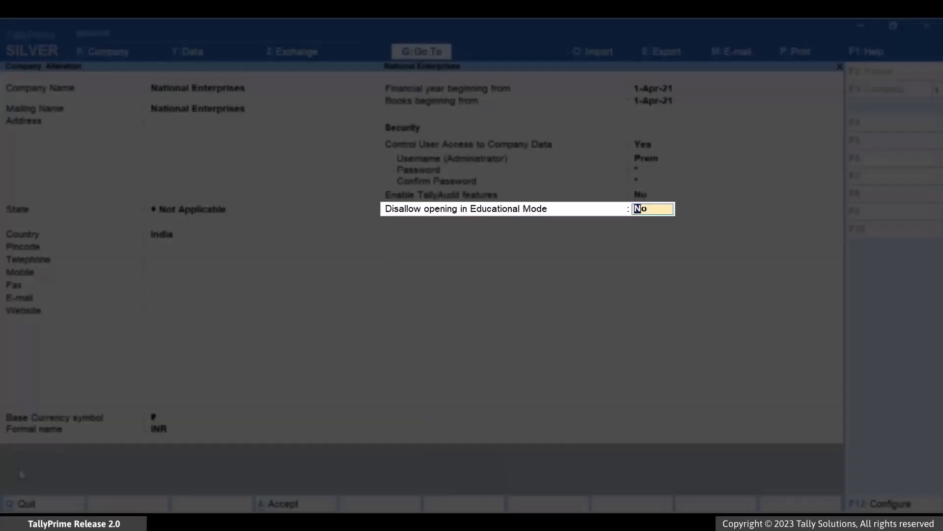
text(Yes)
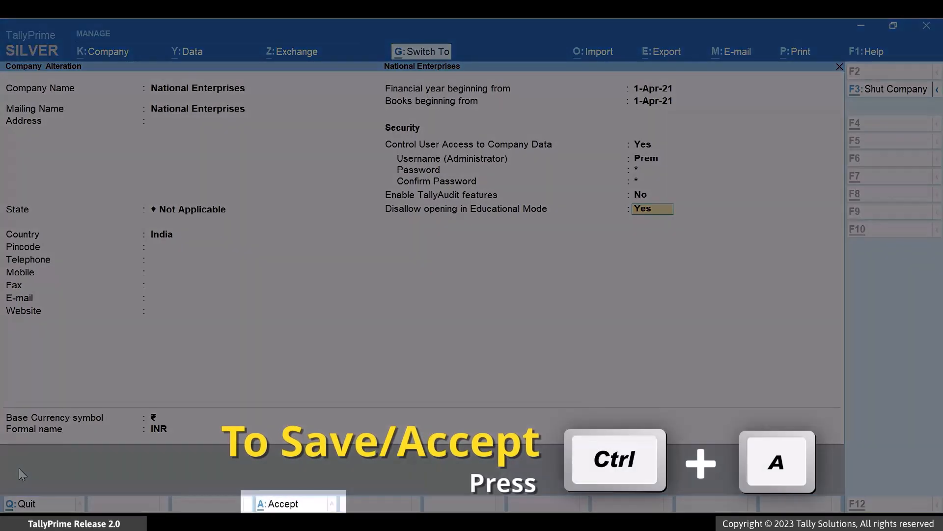
key(ctrl+a)
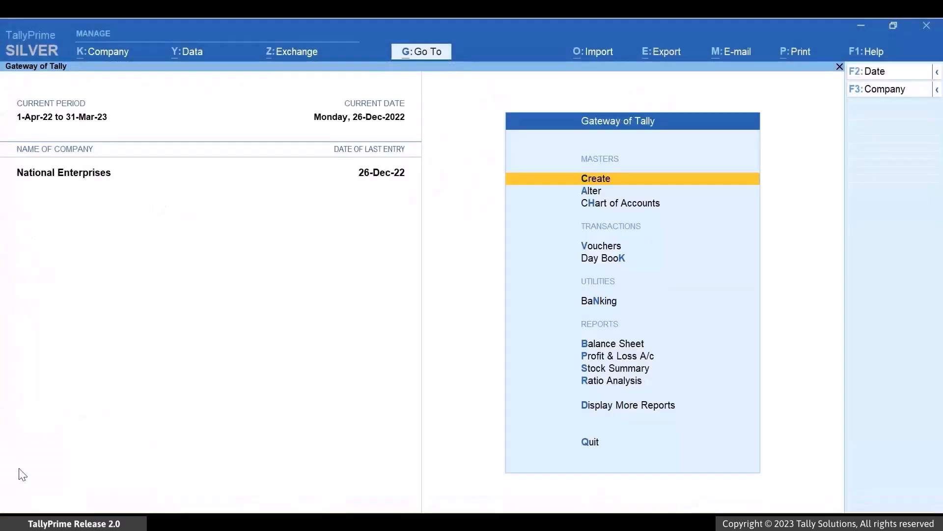
- Open the Security Levels list under User Roles for National Enterprises
click(103, 51)
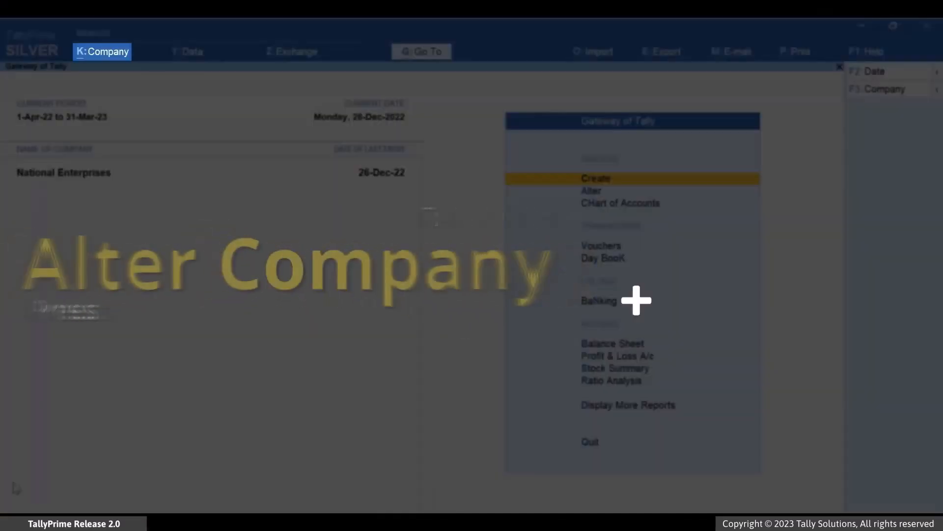
key(alt+k)
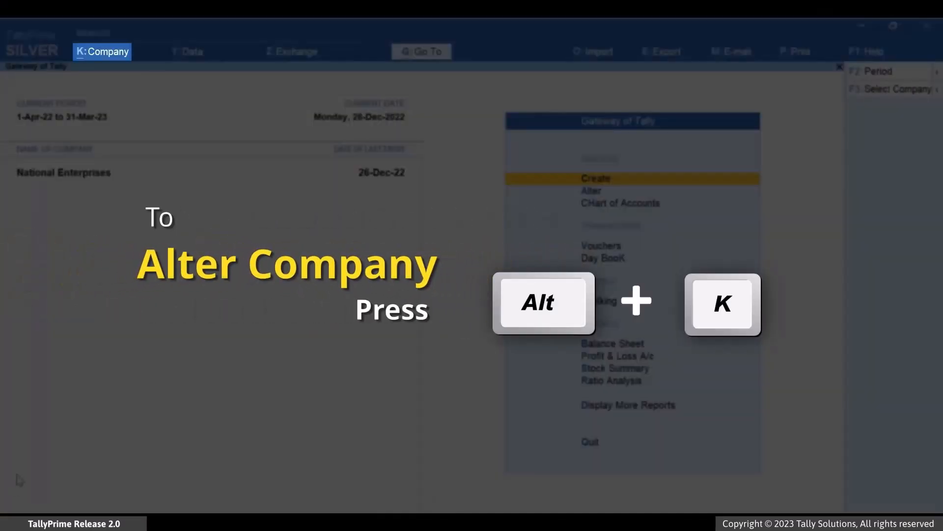
key(Alt+k)
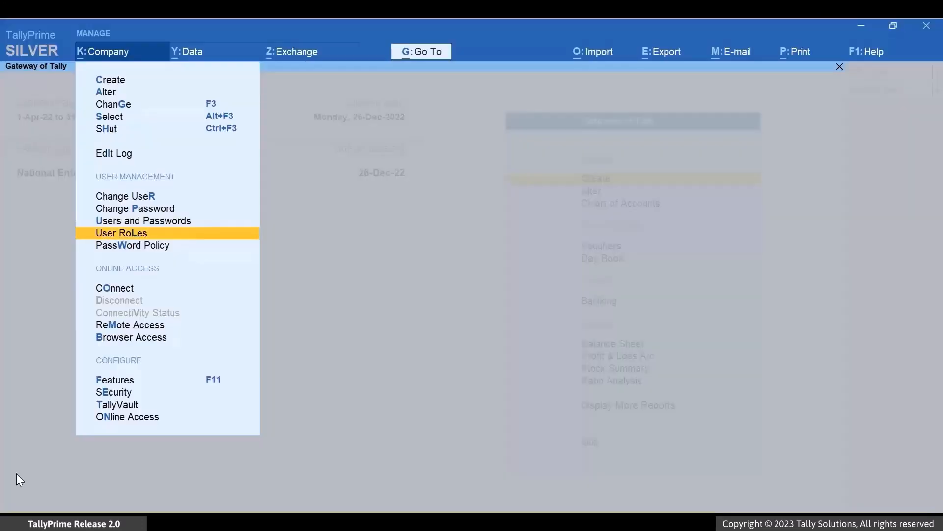
click(120, 233)
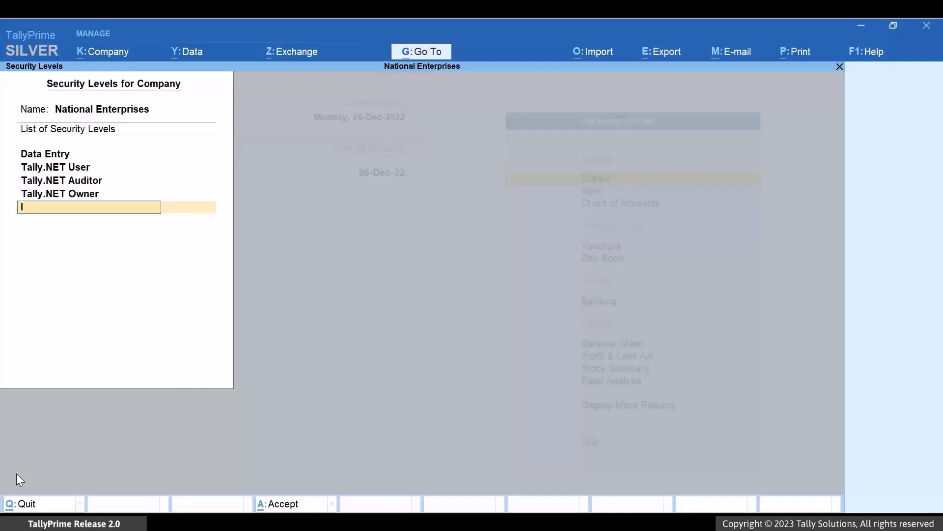
- Name the new level 'Intern' and base it on Data Entry facilities
text(Intern)
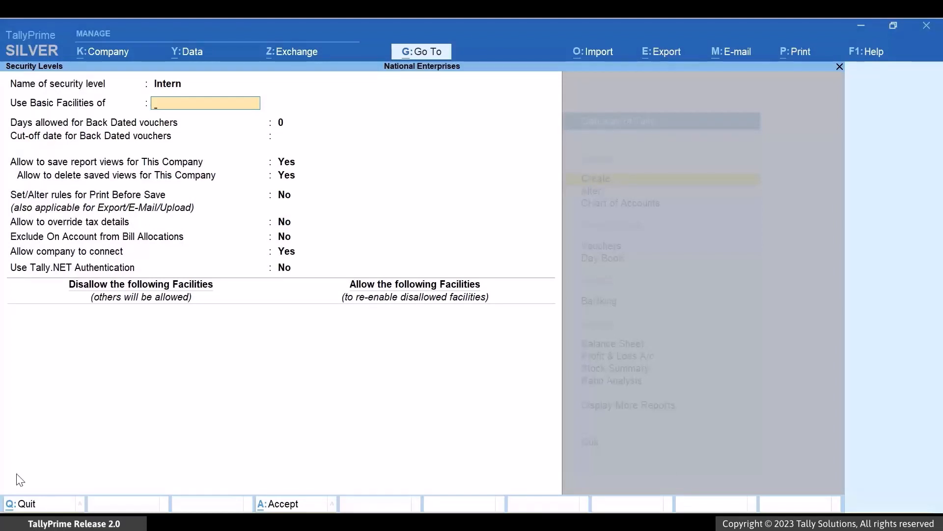
text(D)
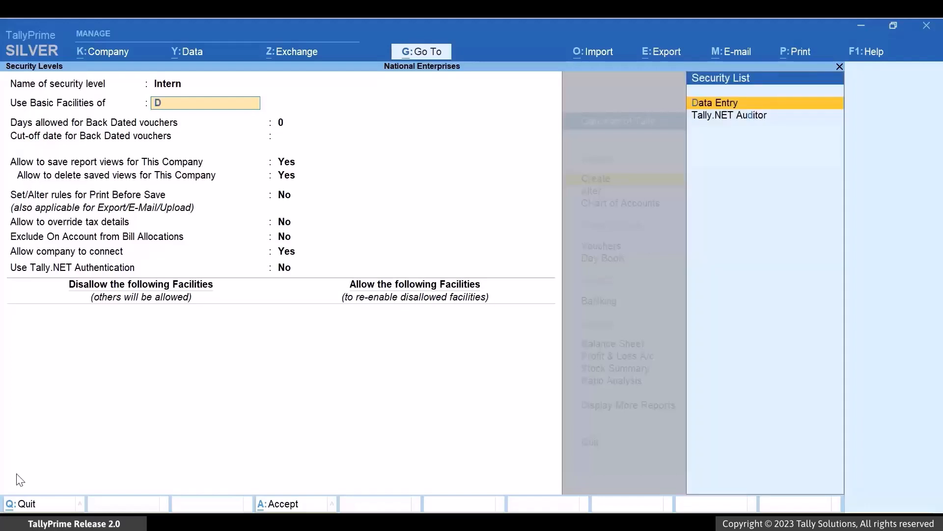
text(a)
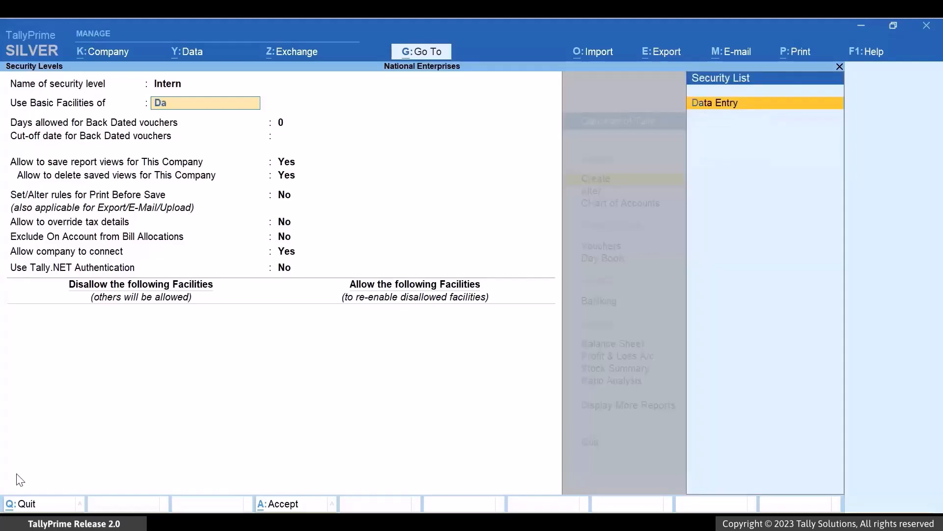
click(713, 102)
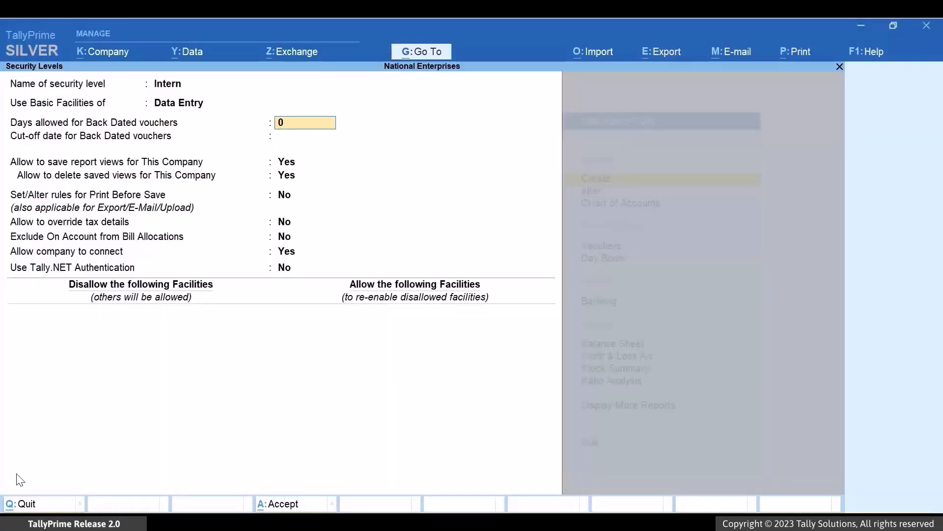
- Allow 90 back-dated voucher days with a 1-Apr-22 cut-off; disallow saving report views
text(90)
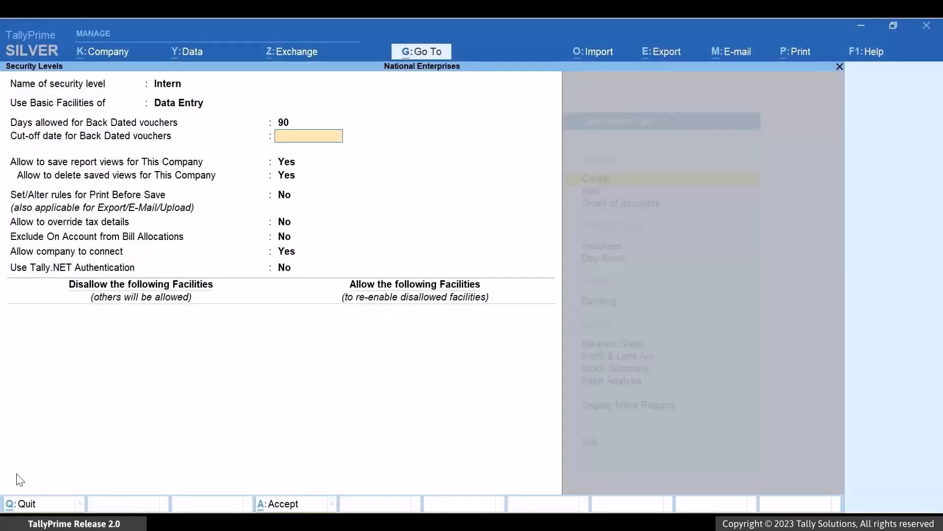
text(1-A)
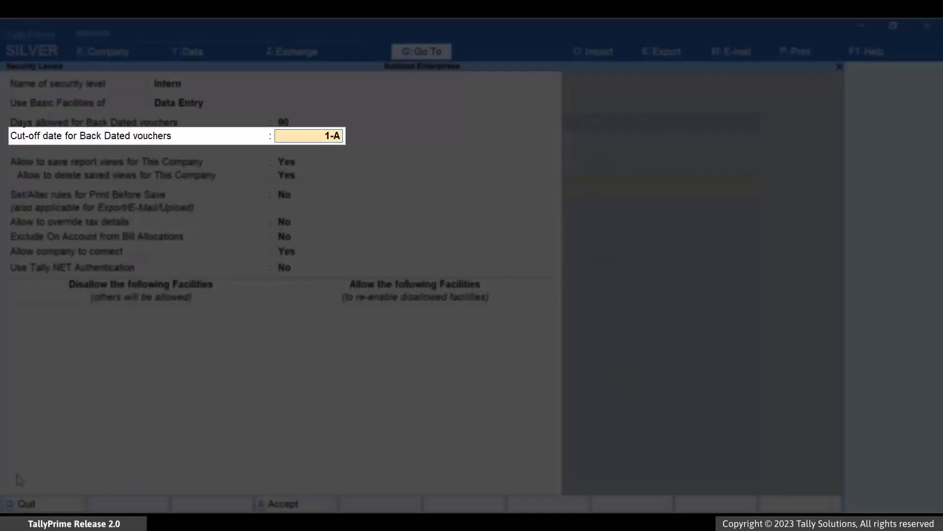
text(pri-22)
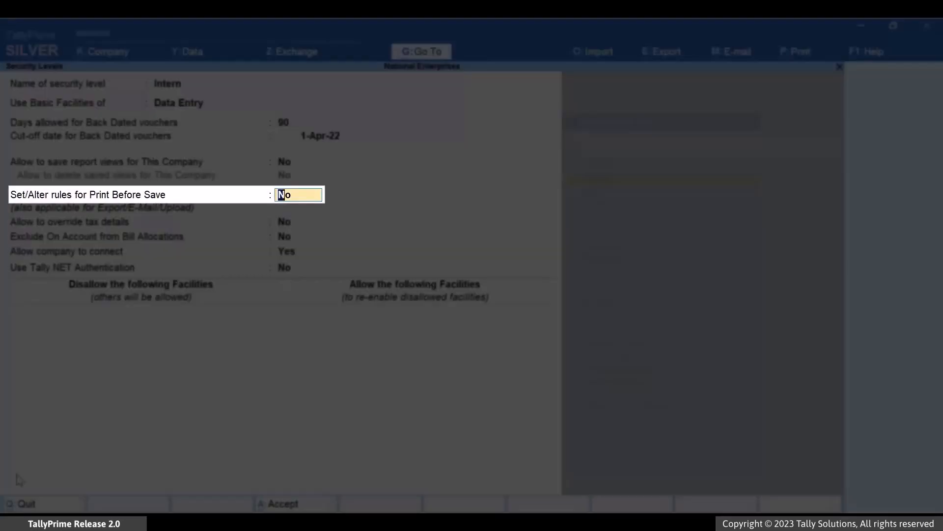
- Set Set/Alter rules for Print Before Save to Yes for Intern
text(Yes)
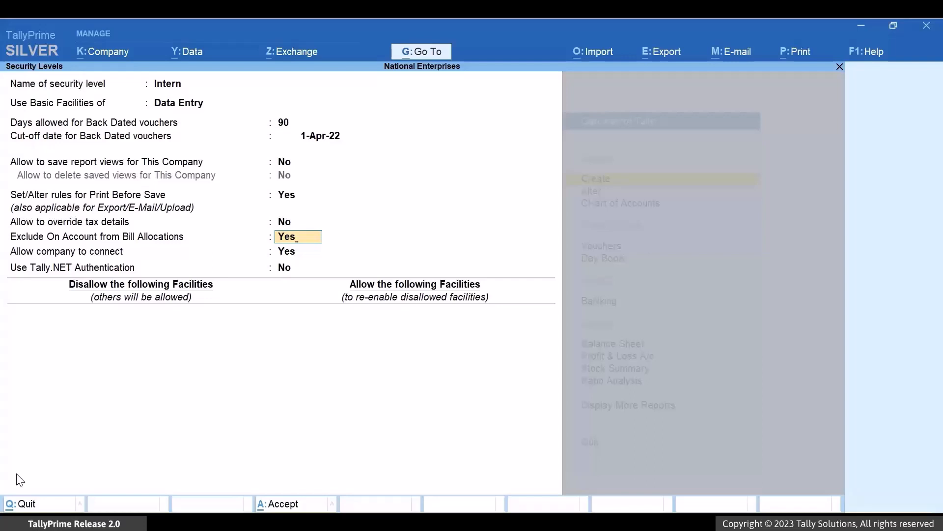
- Exclude On Account from bill allocations, keeping company connection on and Tally.NET authentication off
key(enter)
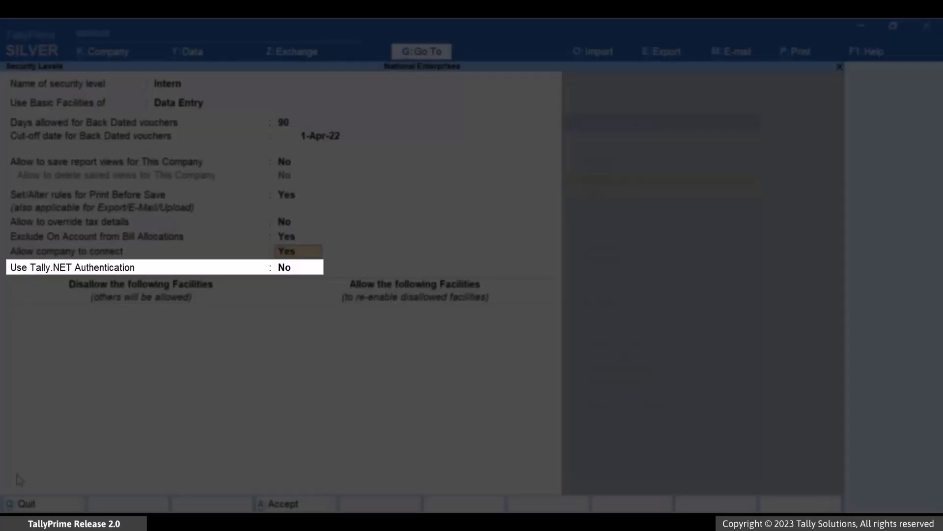
key(up)
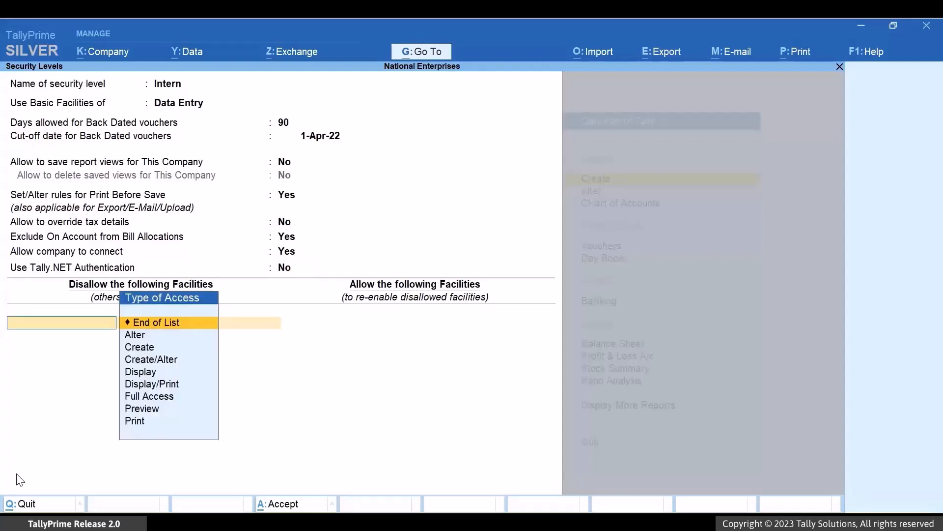
- Disallow full access to masters, vouchers, back-dated vouchers, Balance Sheet, P&L and Trial Balance
click(139, 347)
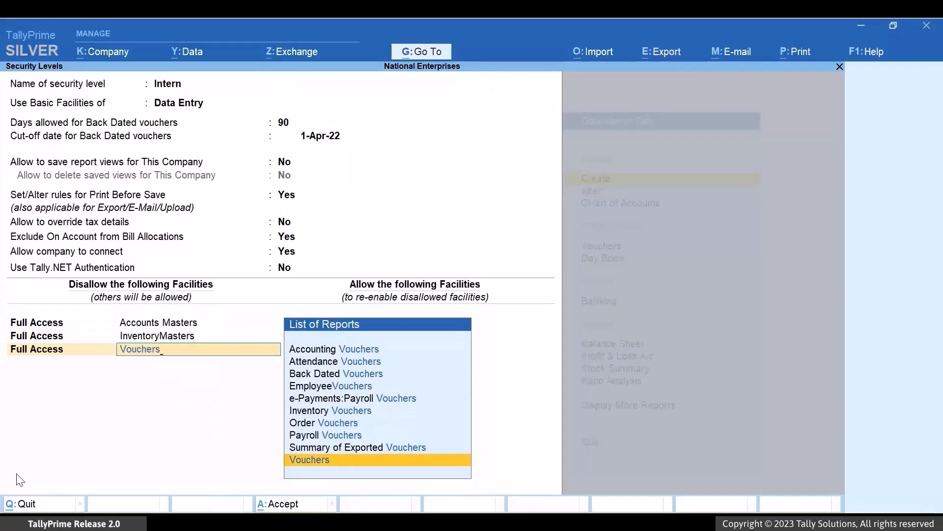
click(308, 459)
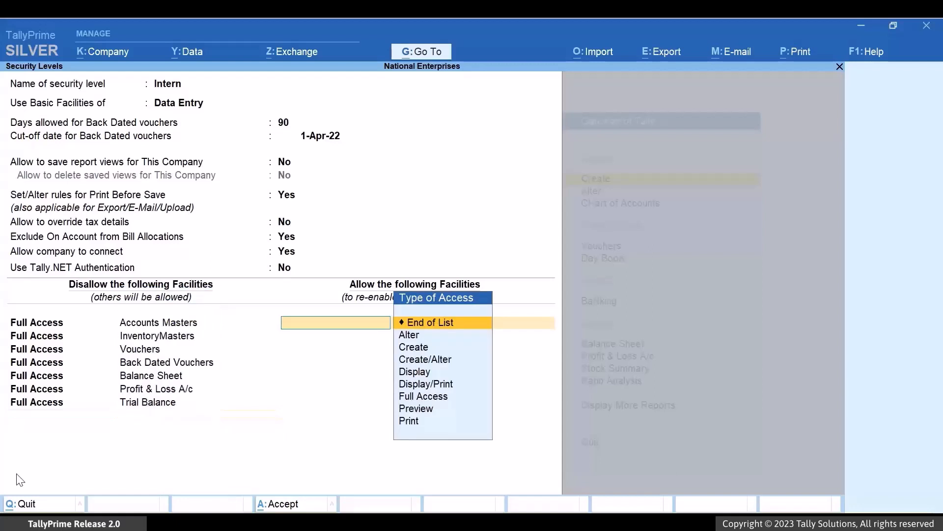
- Re-enable create access for masters, purchase and payment, save Intern, and exit to Gateway
click(413, 347)
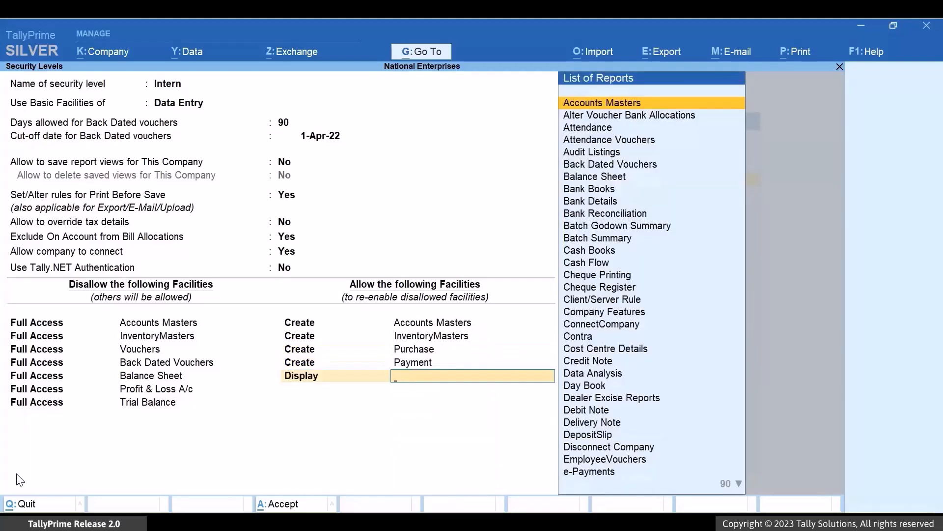
text(Bac)
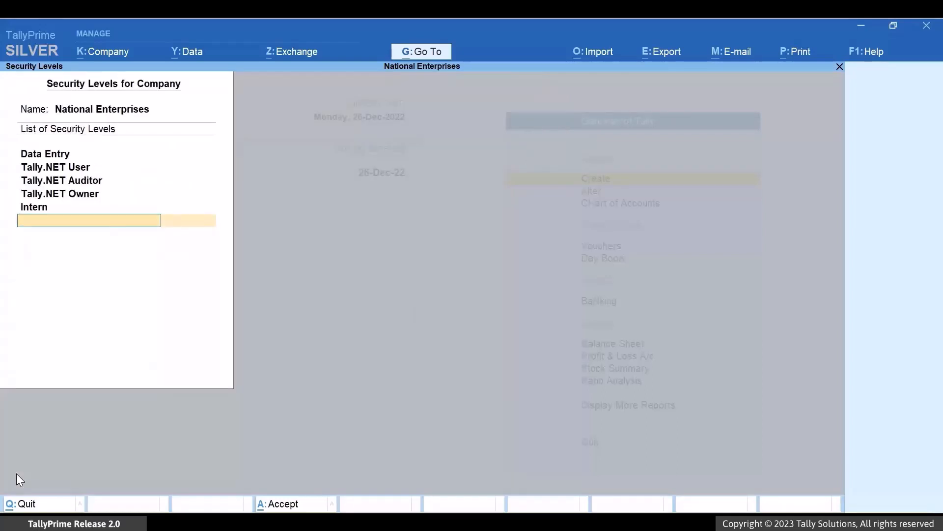
click(89, 220)
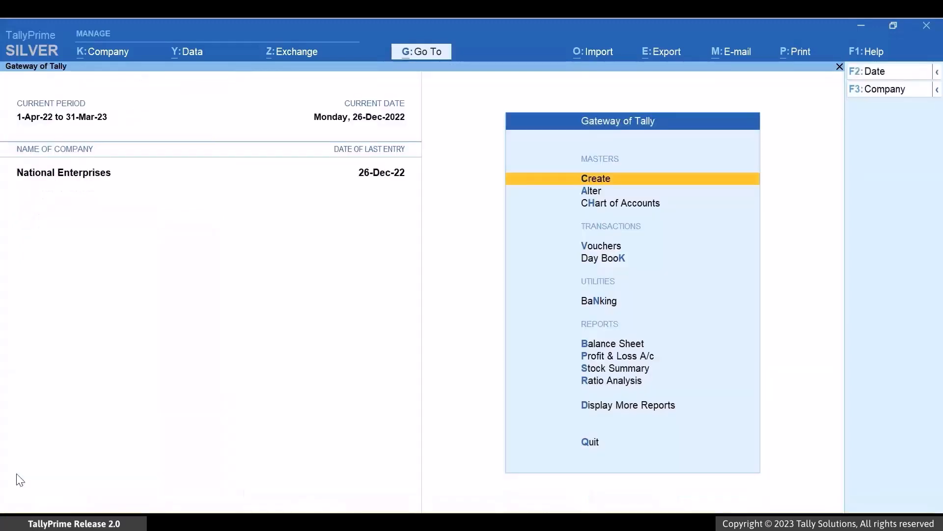
- Open Users and Passwords from the Company menu
key(alt+k)
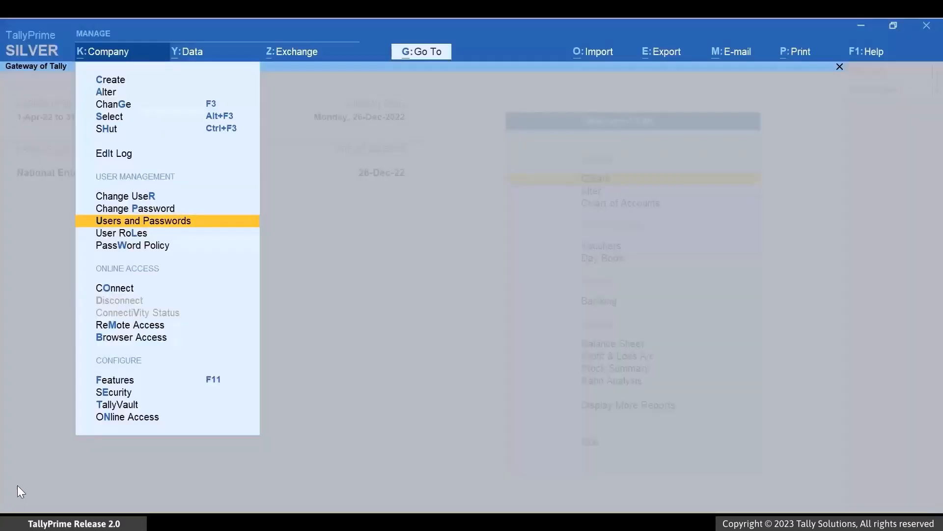
click(143, 220)
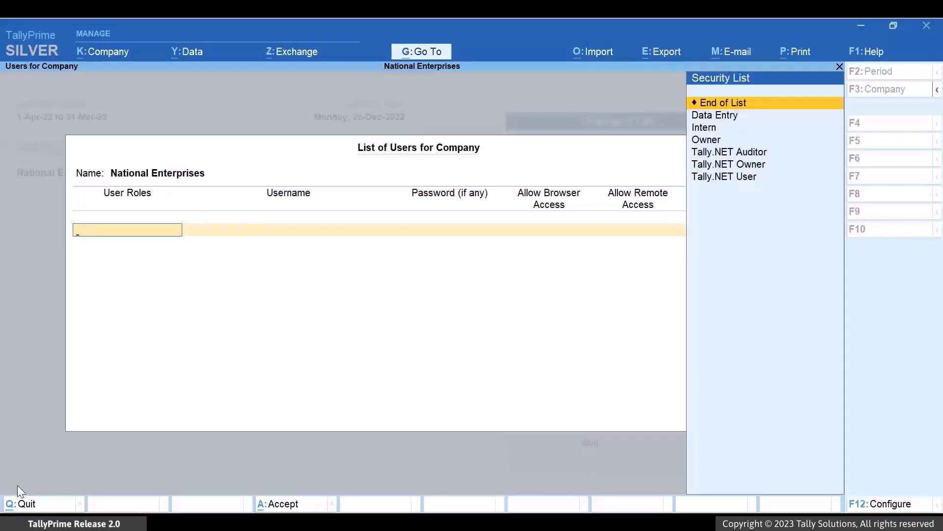
- Add user Joy with the Intern role and a password
key(Down)
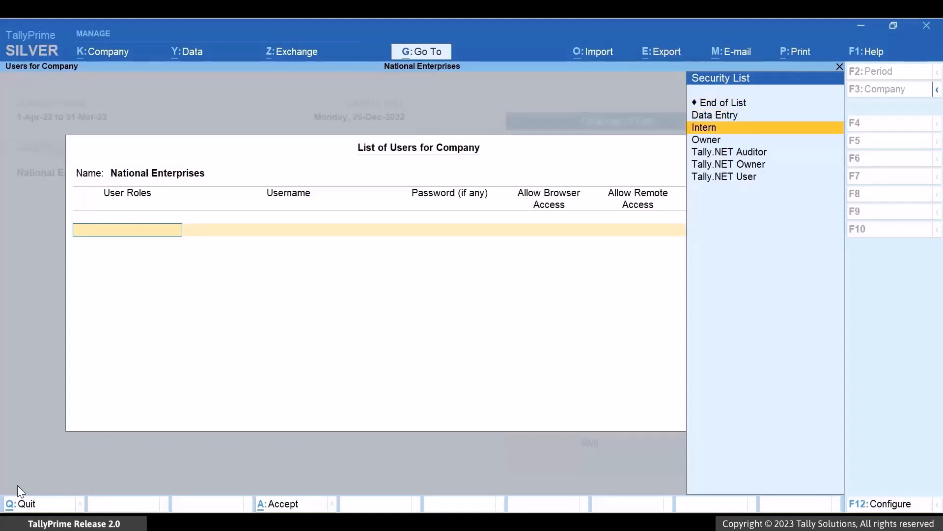
click(704, 126)
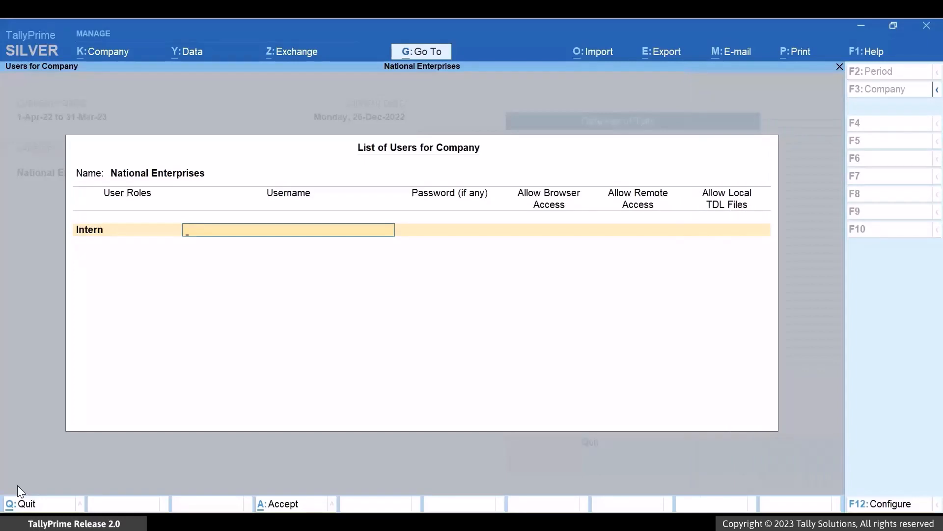
text(Joy)
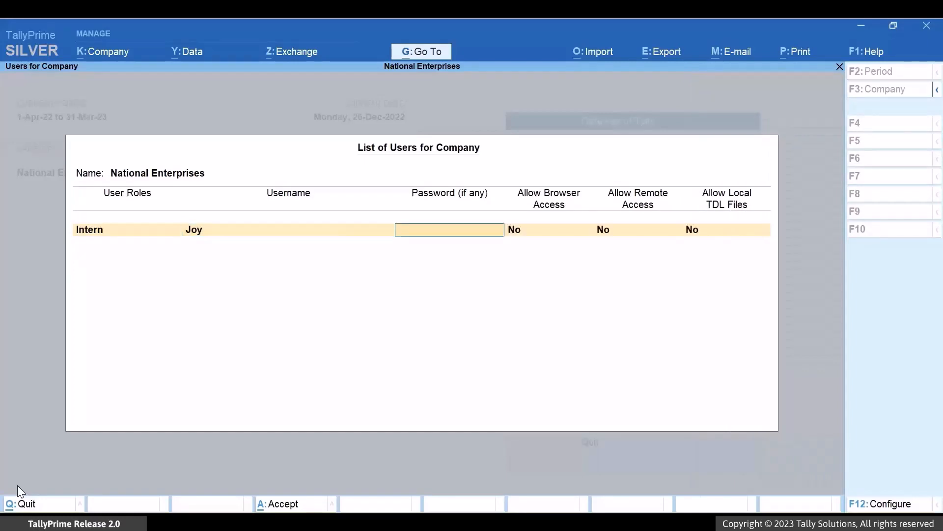
text(*)
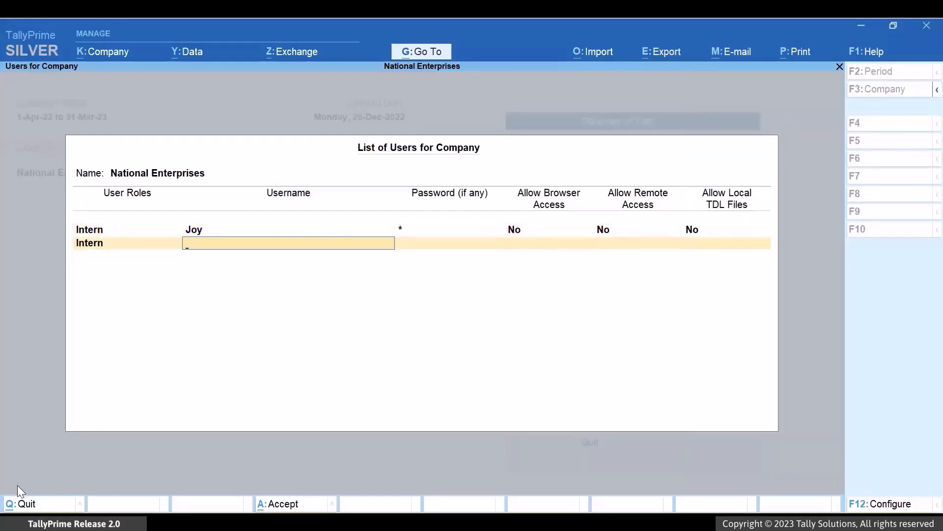
- Add user Himani as an Intern and save the List of Users
text(Himani)
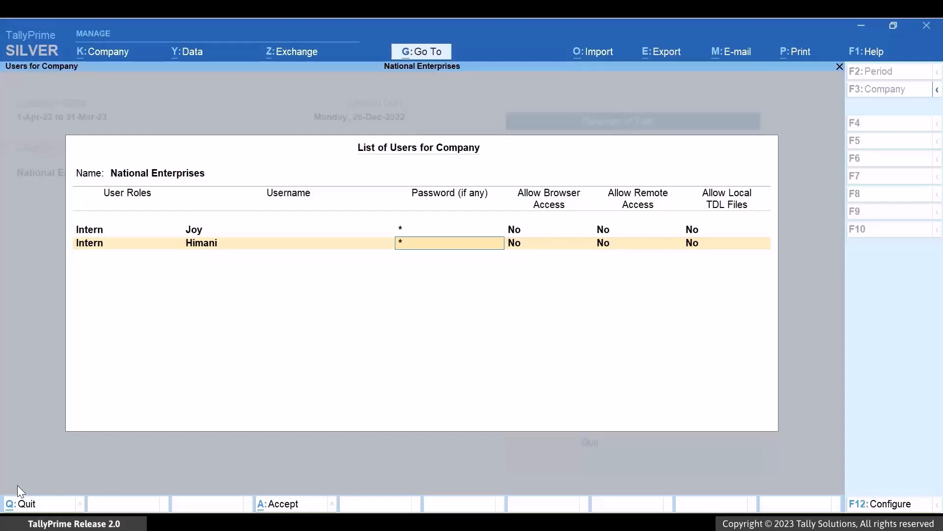
click(126, 256)
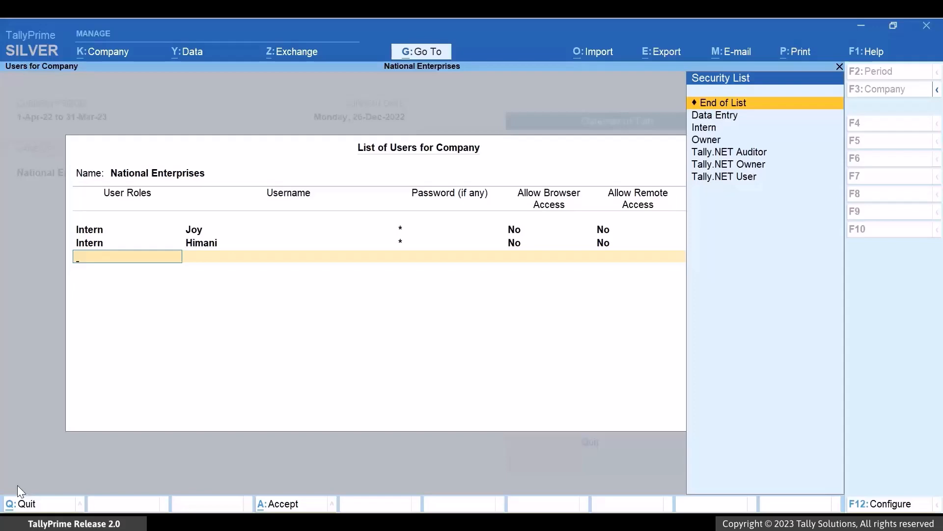
key(ctrl+a)
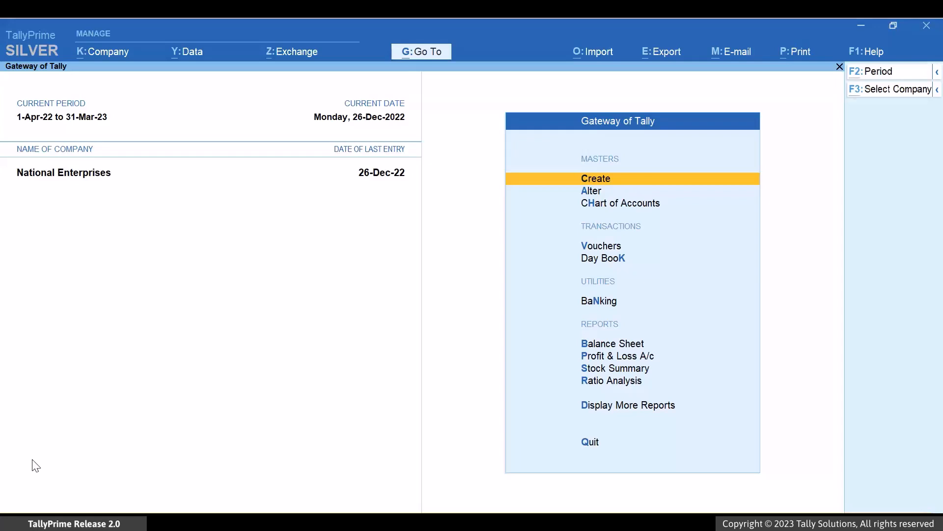
- Change the logged-in user to Joy with Joy's password
click(102, 51)
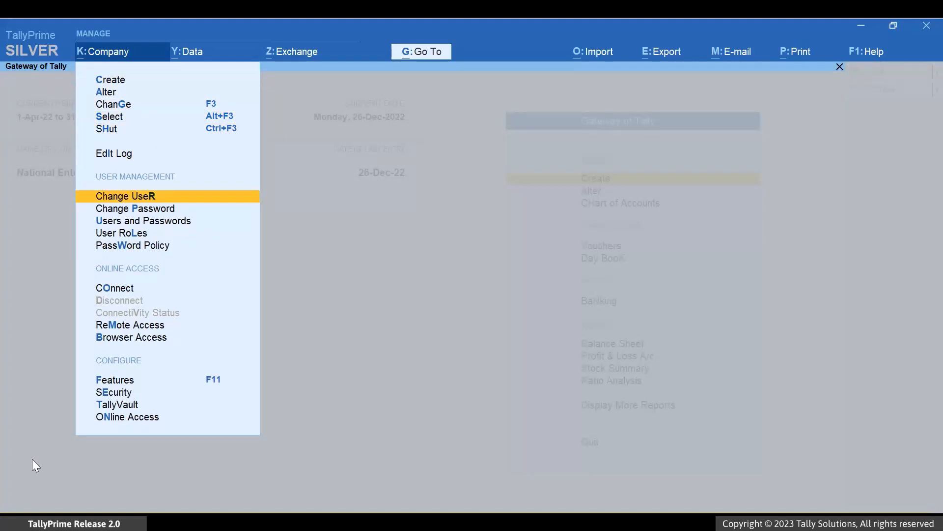
click(126, 196)
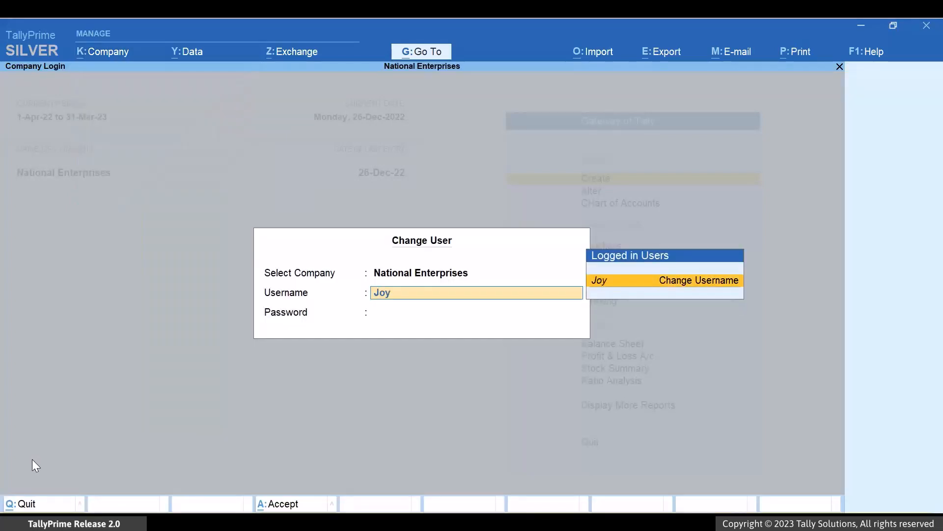
text(*)
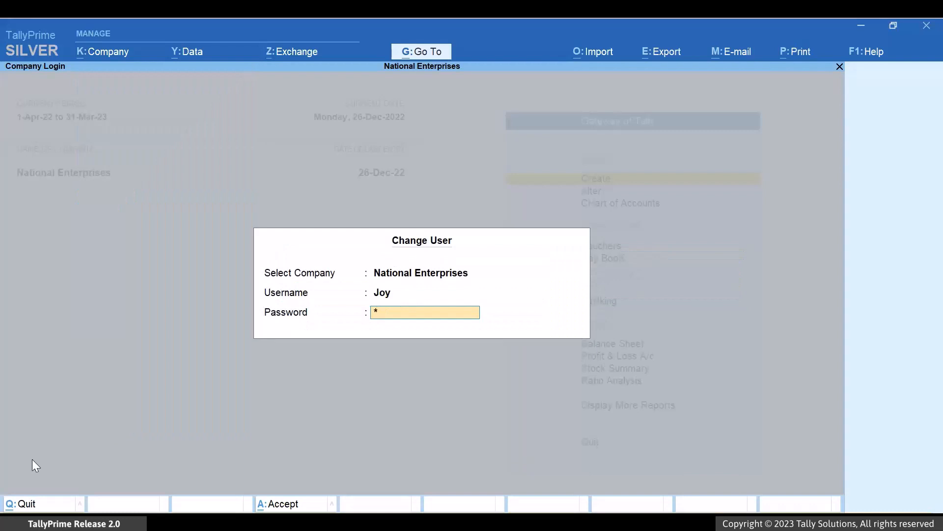
key(enter)
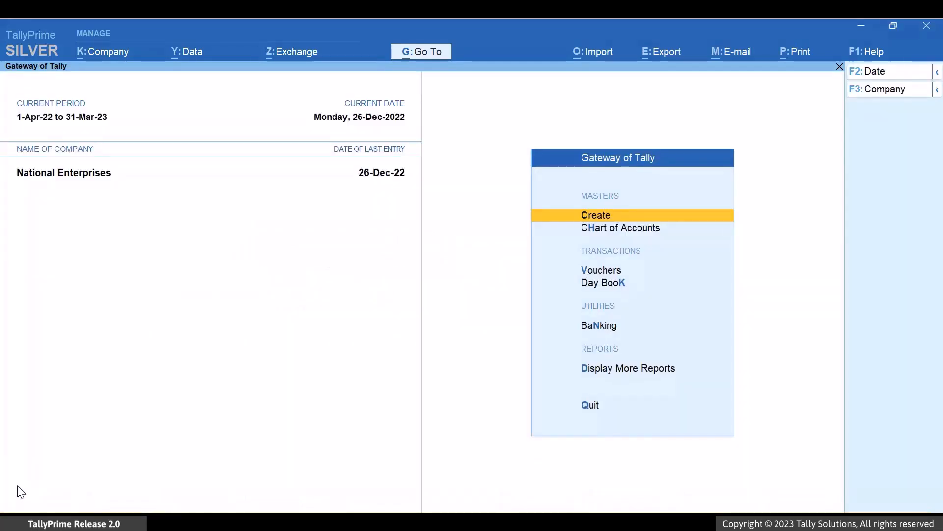
- Try a Watermelon stock item entering 100, then open the 26-Dec-22 Day Book
click(595, 215)
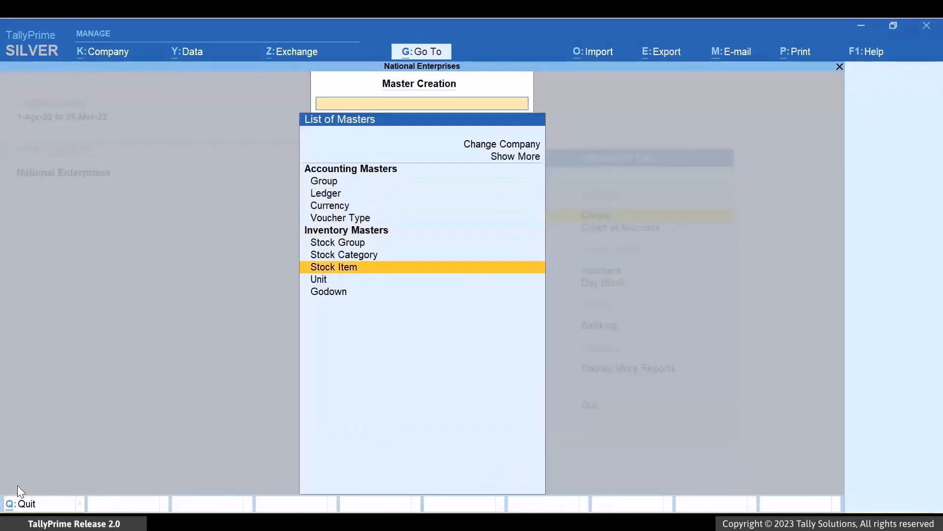
click(333, 267)
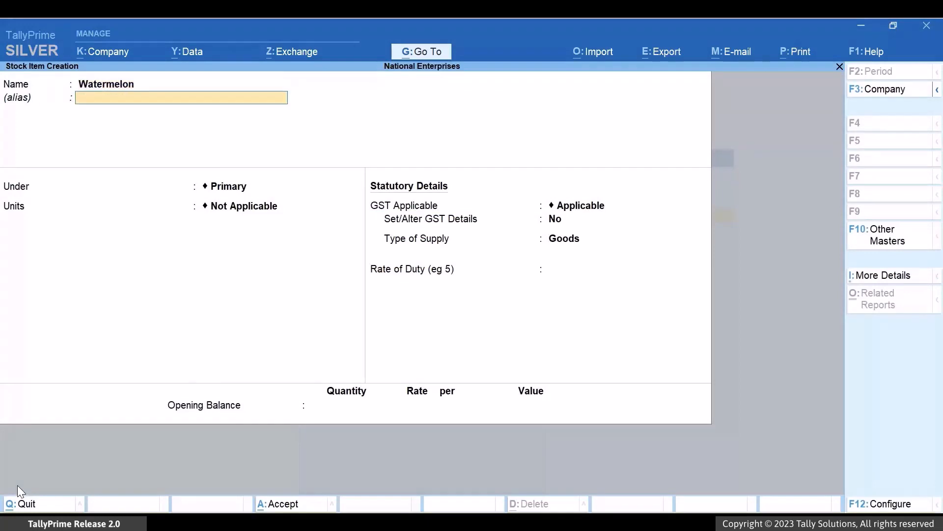
text(100)
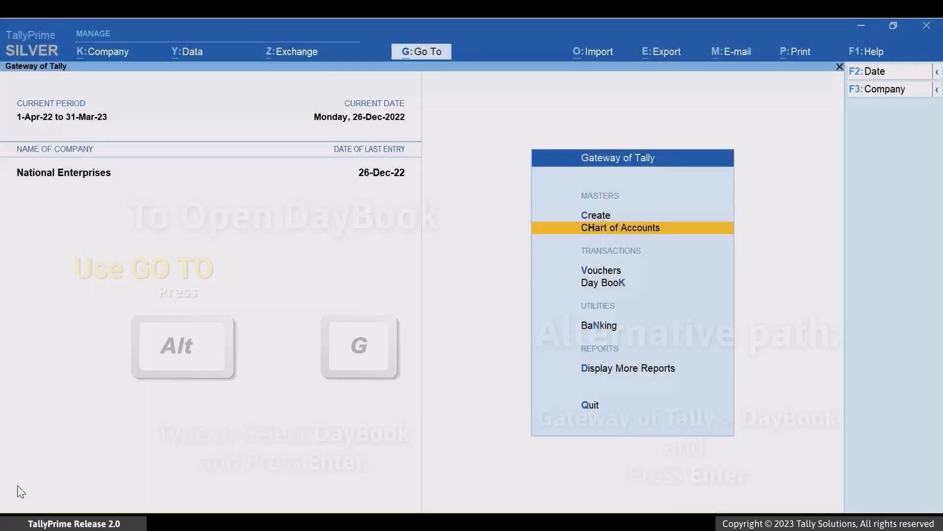
click(602, 282)
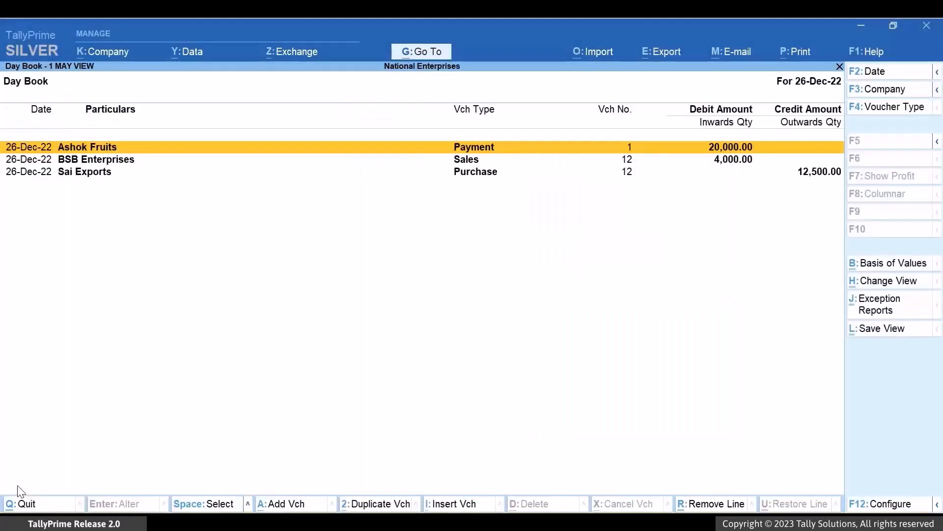